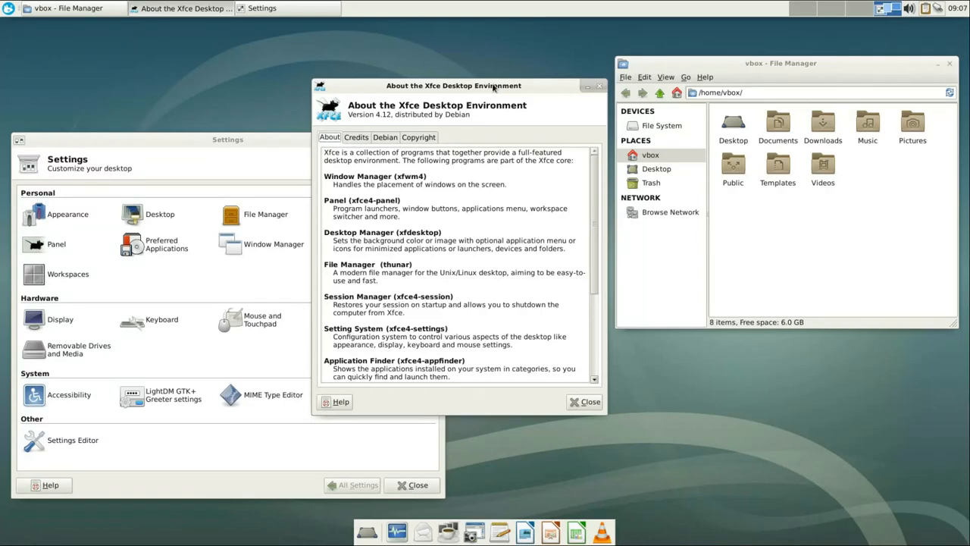
{"action": "mouse_move", "coordinate": [570, 85]}
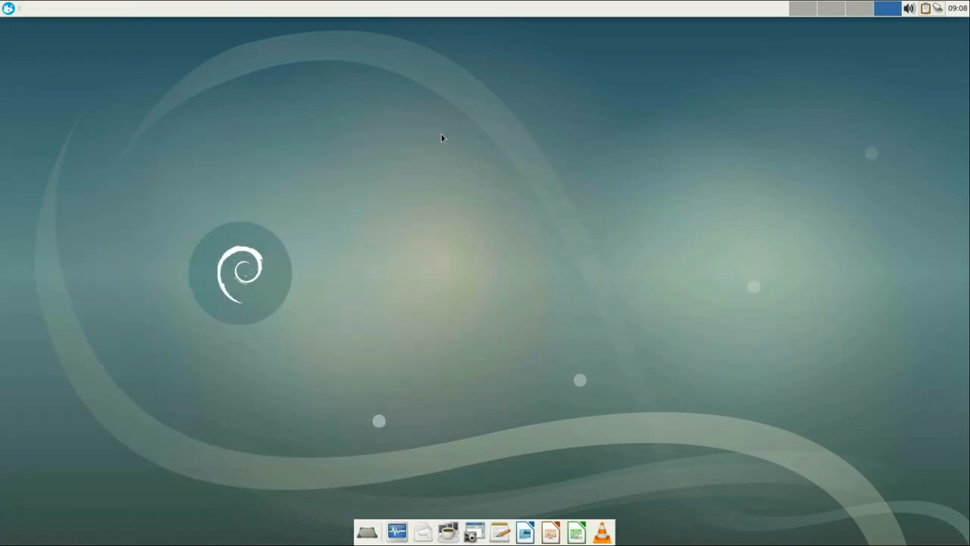
Launch Synaptic from the Applications menu with sudo authentication and filter for the Numix themes.
{"action": "left_click", "coordinate": [10, 9]}
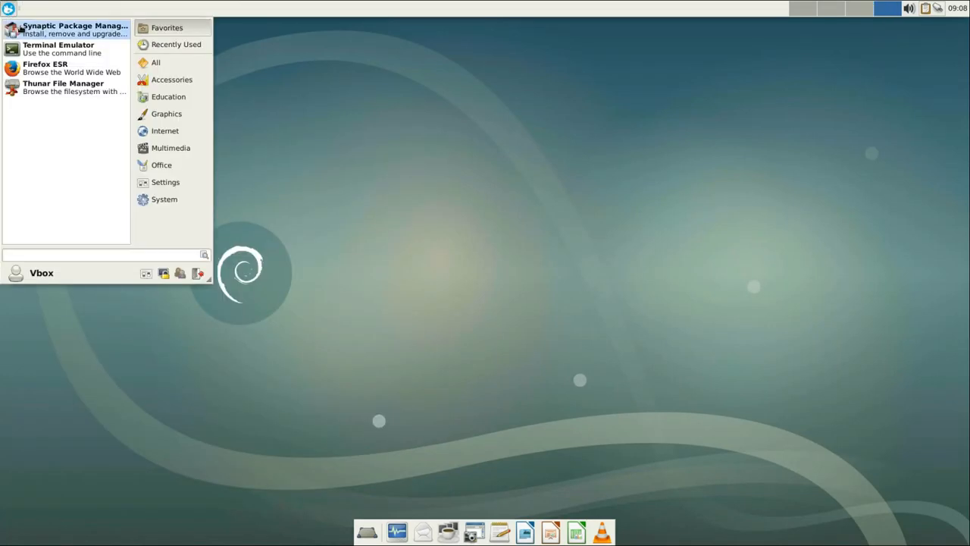
{"action": "type", "text": "••"}
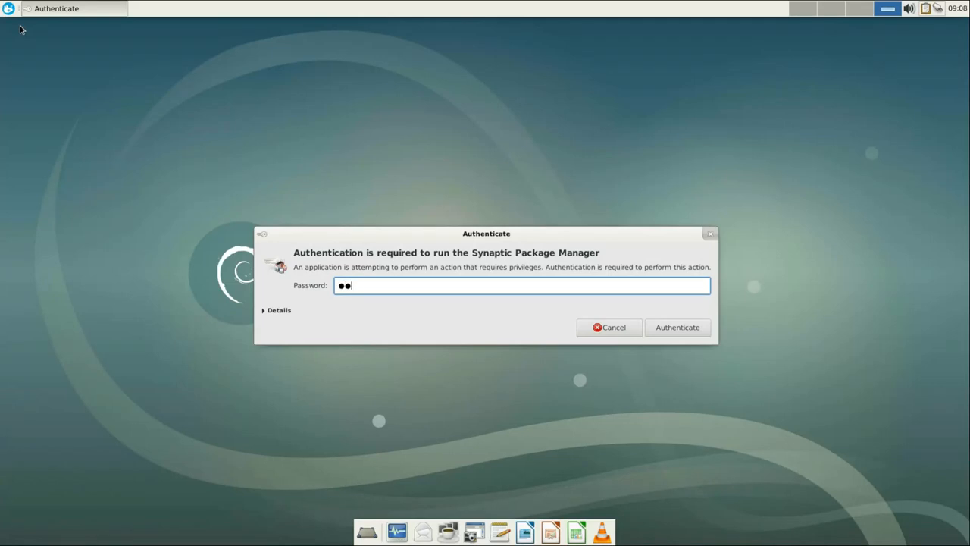
{"action": "left_click", "coordinate": [676, 328]}
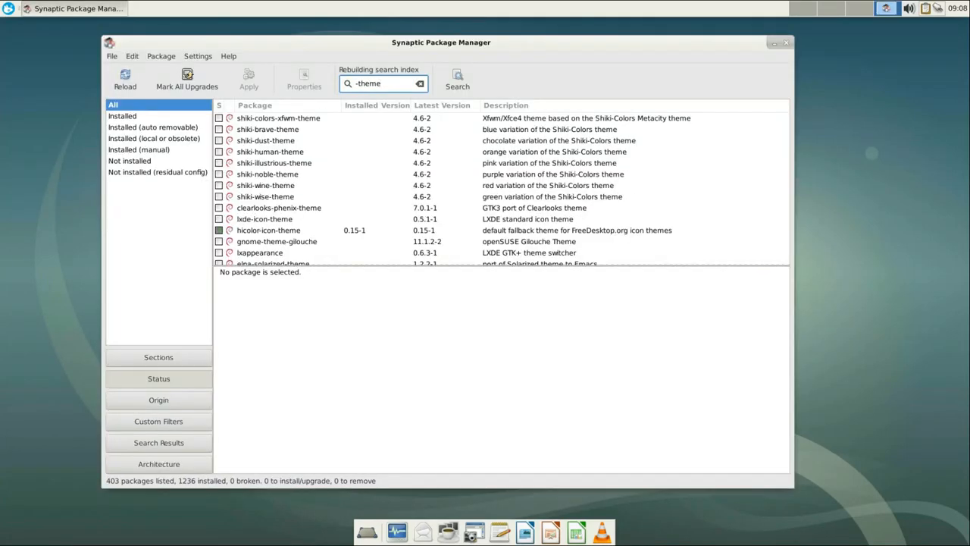
{"action": "scroll", "scroll_direction": "down", "scroll_amount": 3}
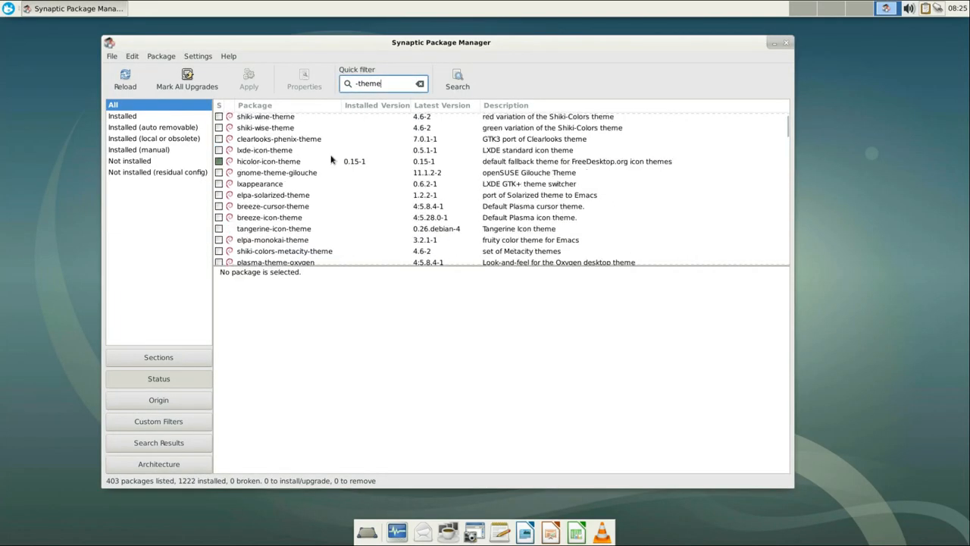
{"action": "type", "text": "ar"}
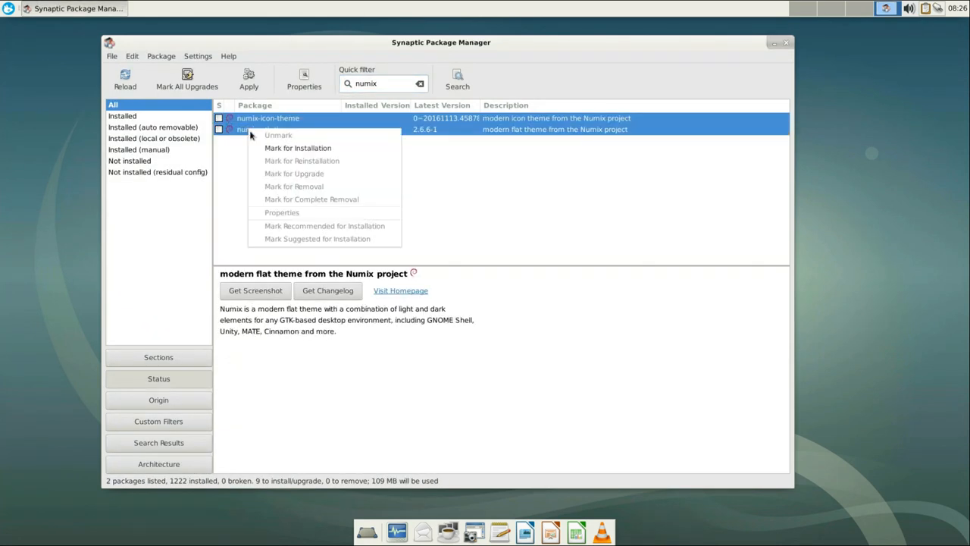
Mark the LightDM GTK+ greeter settings editor for installation and apply the marked packages.
{"action": "type", "text": "lightdm"}
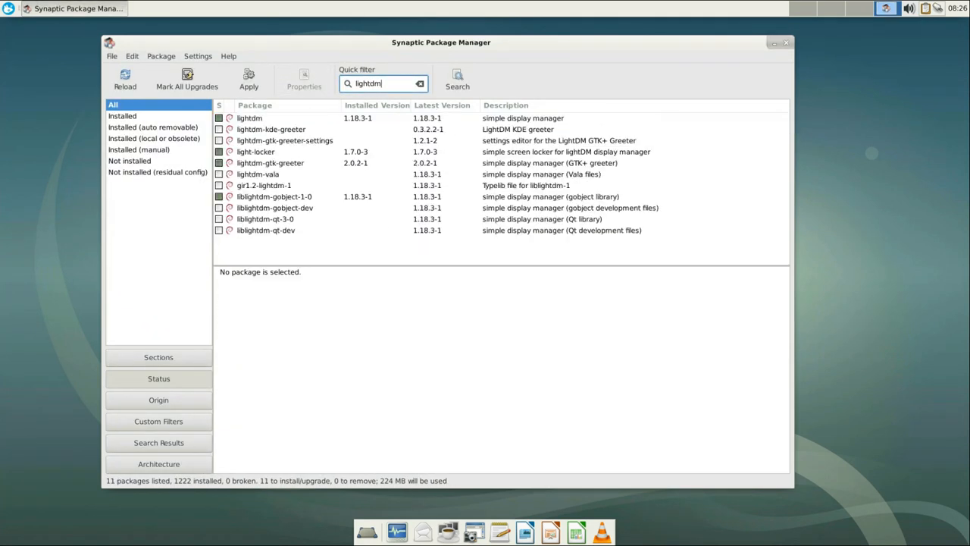
{"action": "left_click", "coordinate": [285, 140]}
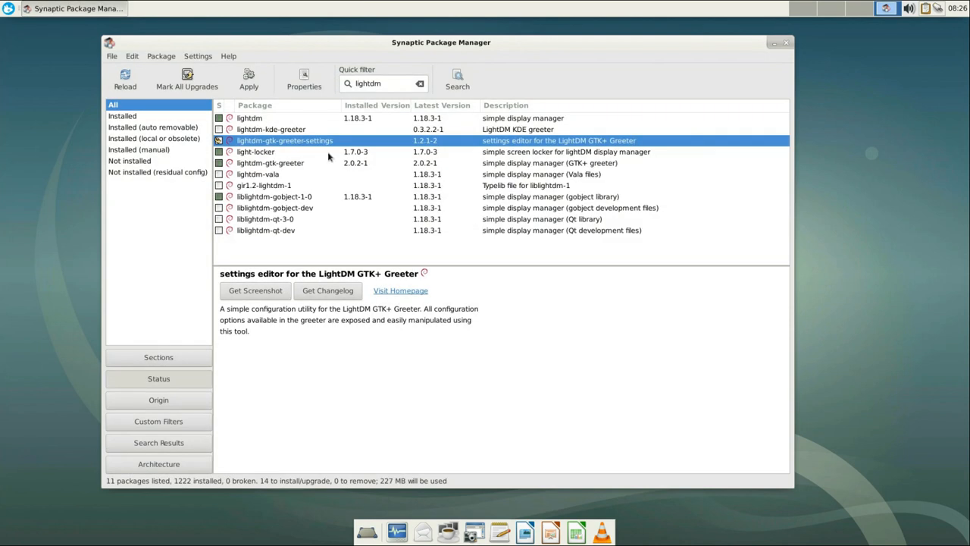
{"action": "left_click", "coordinate": [249, 79]}
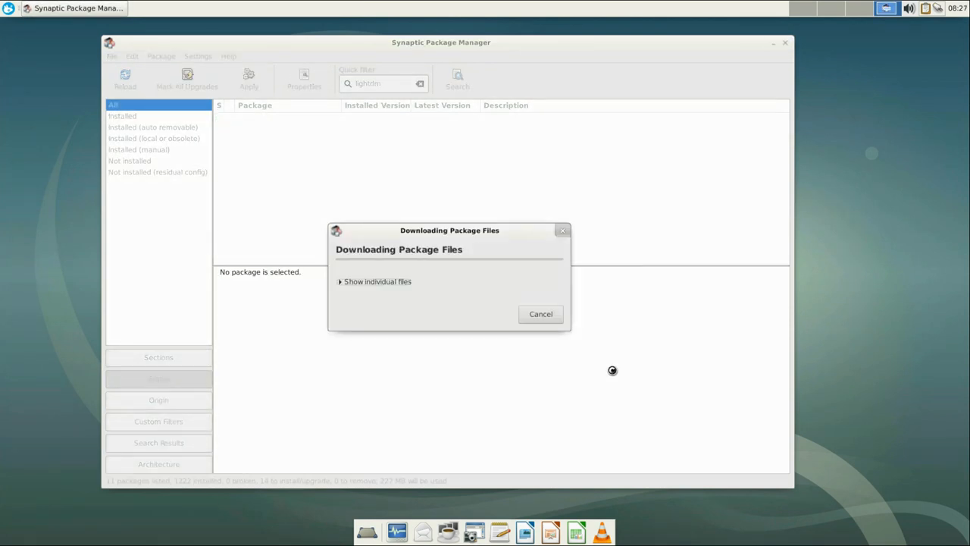
{"action": "left_click", "coordinate": [9, 9]}
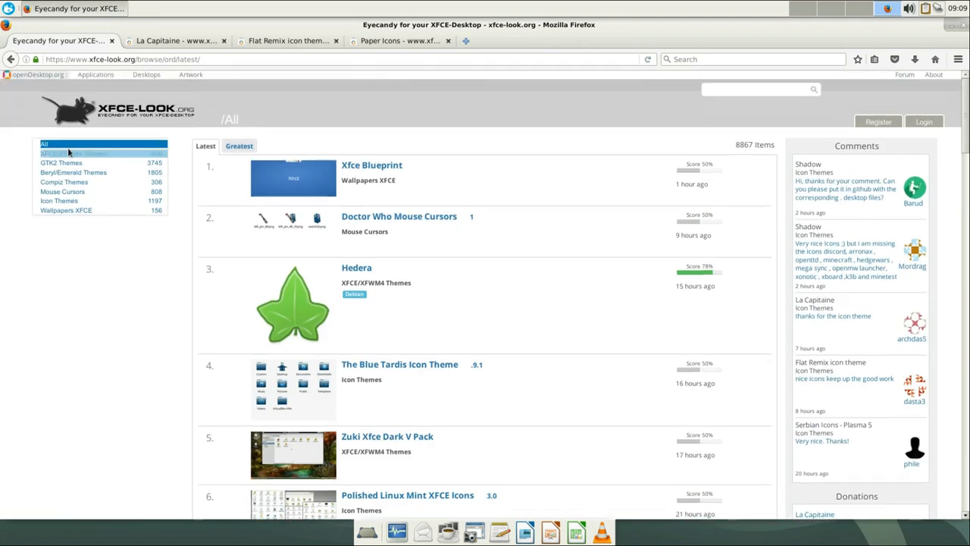
Browse XFCE/XFWM4 Themes on xfce-look.org and view the axiom theme's page, dismissing the install instructions.
{"action": "left_click", "coordinate": [73, 153]}
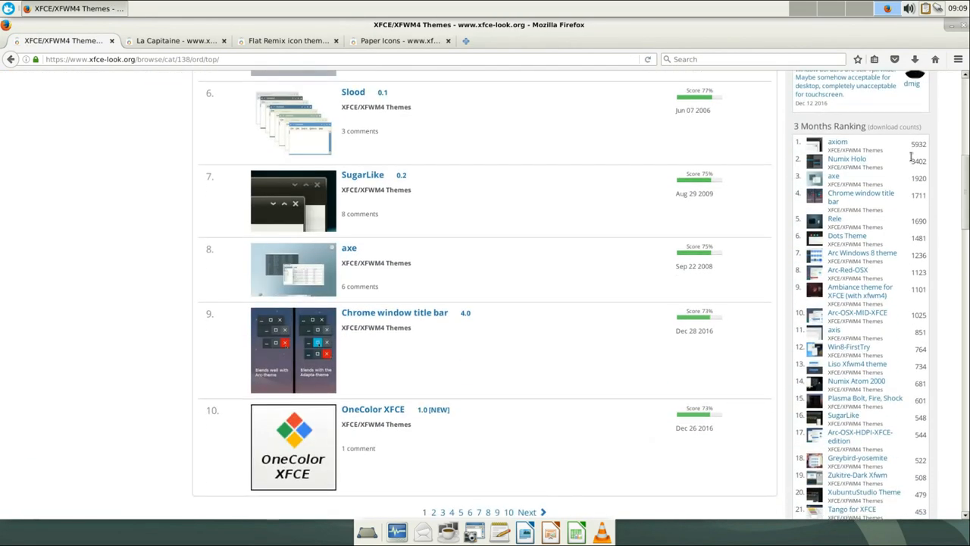
{"action": "left_click", "coordinate": [836, 143]}
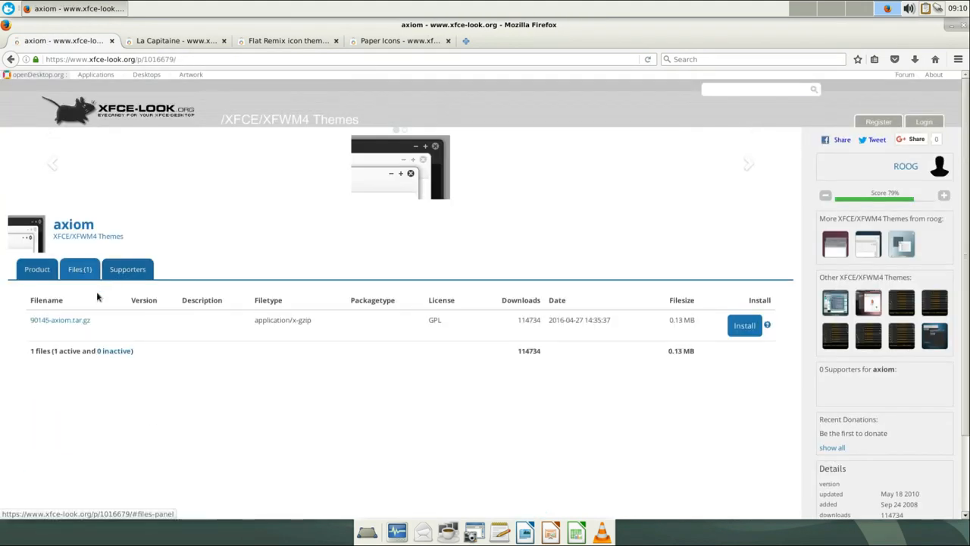
{"action": "left_click", "coordinate": [767, 324]}
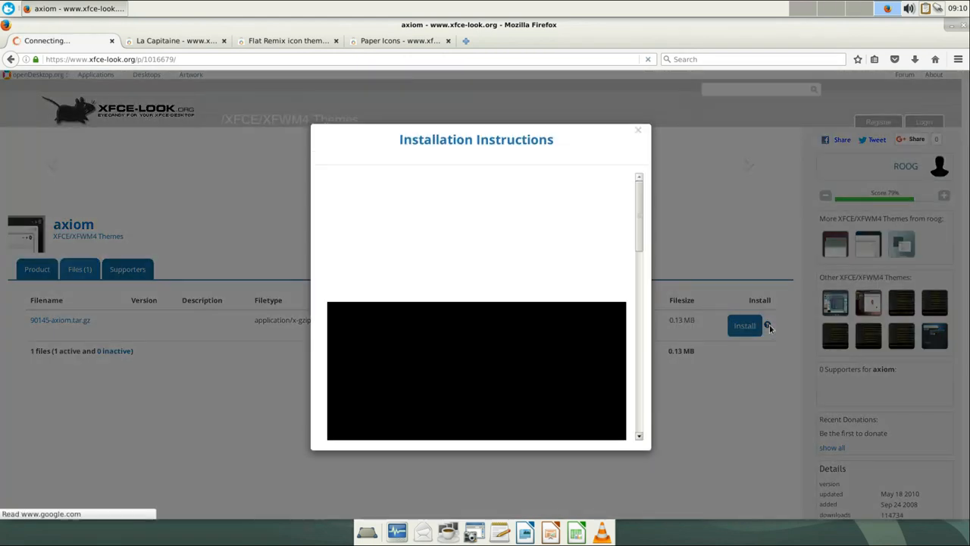
{"action": "left_click", "coordinate": [637, 130]}
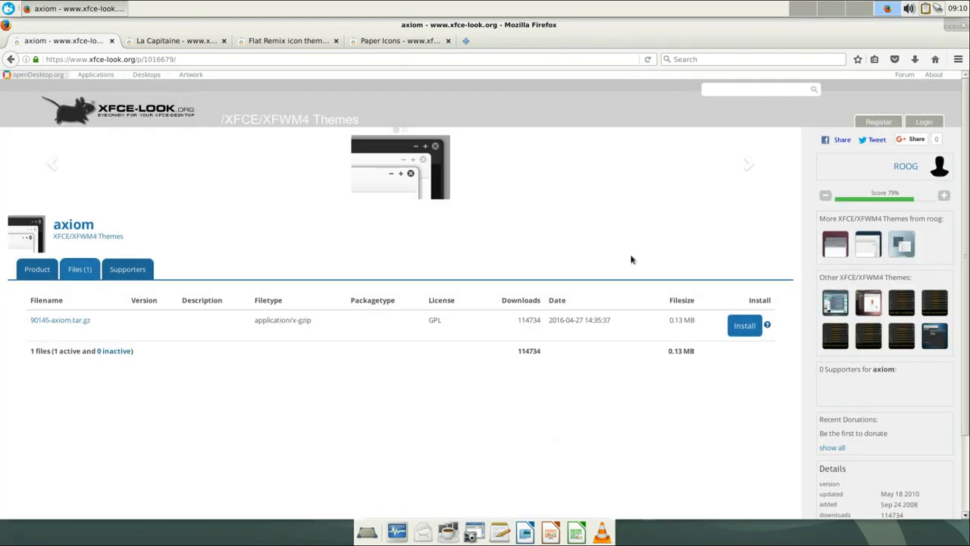
Download the 90145-axiom.tar.gz archive and confirm the Firefox download dialog.
{"action": "left_click", "coordinate": [61, 318]}
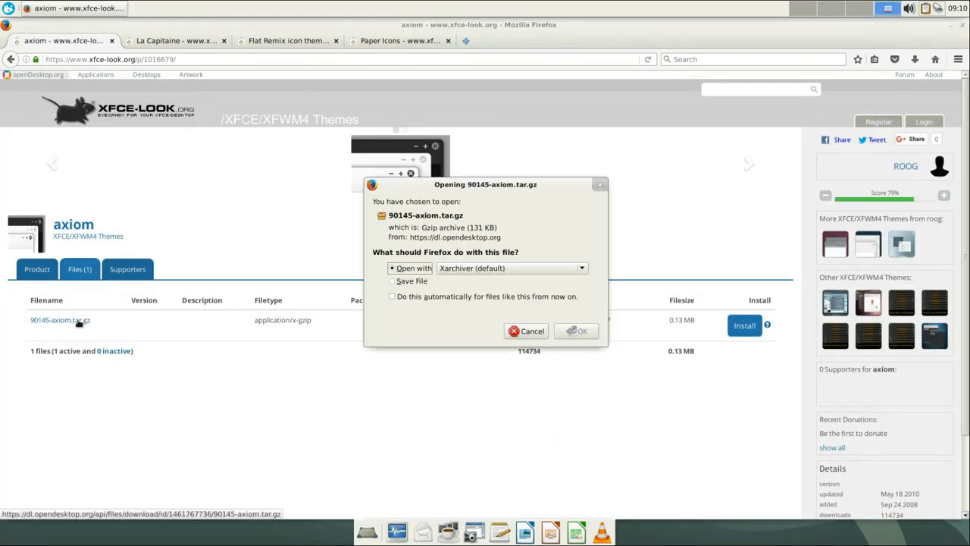
{"action": "left_click", "coordinate": [393, 281]}
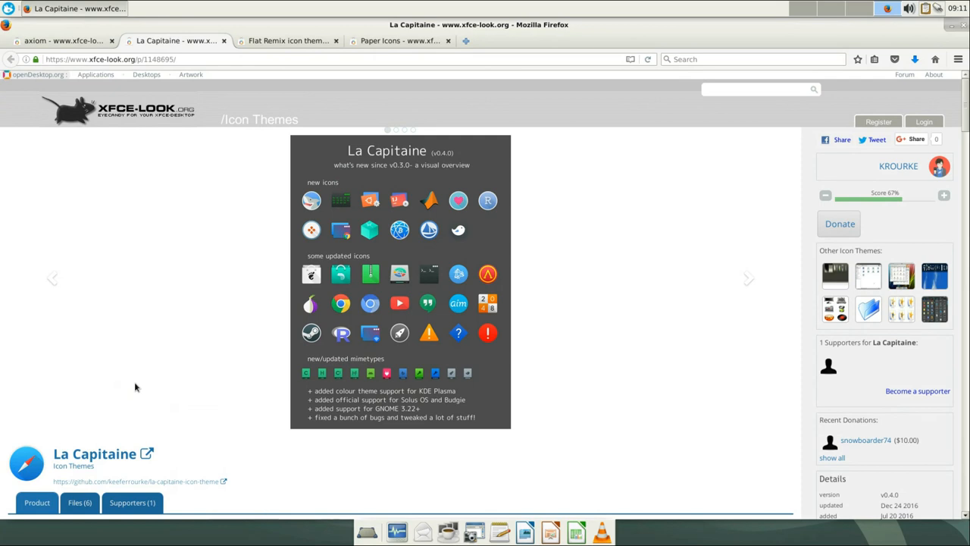
Scroll the La Capitaine icon theme page down to its Files table of archives.
{"action": "scroll", "scroll_direction": "down", "scroll_amount": 3}
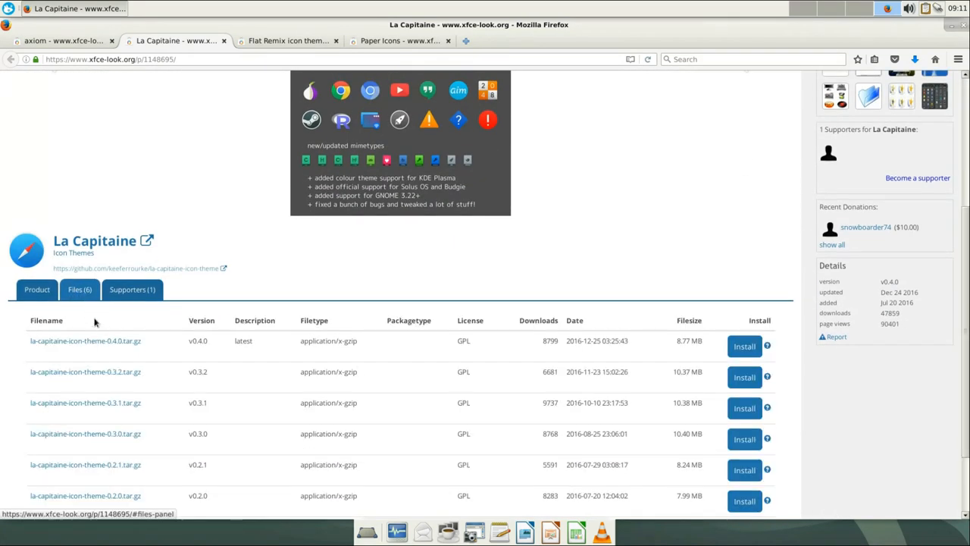
{"action": "left_click", "coordinate": [744, 346]}
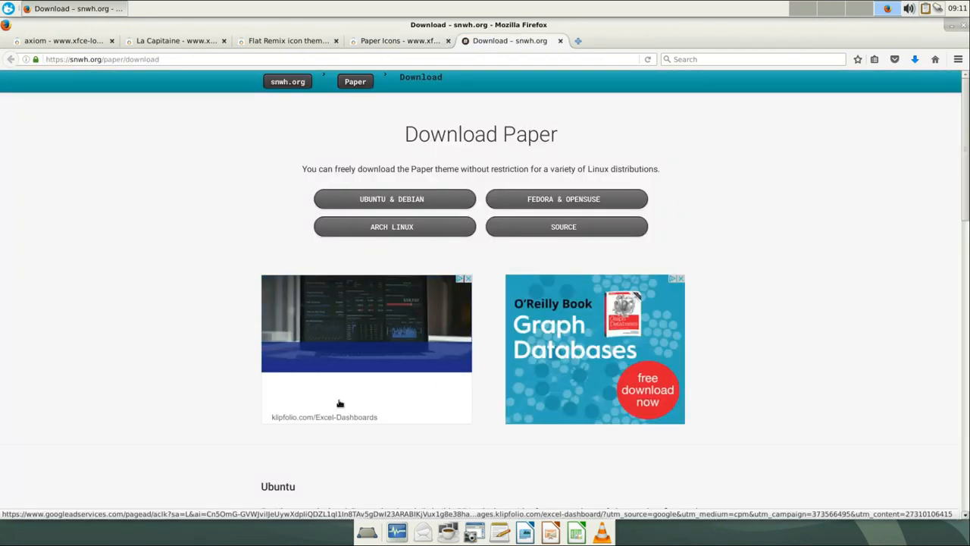
Save the PAPER-ICON-THEME.DEB Debian package from snwh.org/paper/download.
{"action": "scroll", "scroll_direction": "down", "scroll_amount": 3}
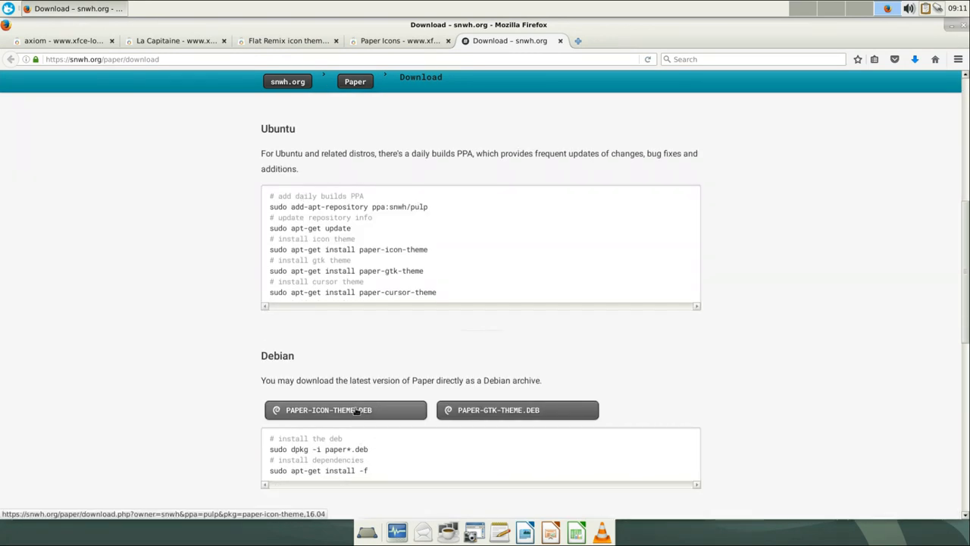
{"action": "left_click", "coordinate": [346, 409]}
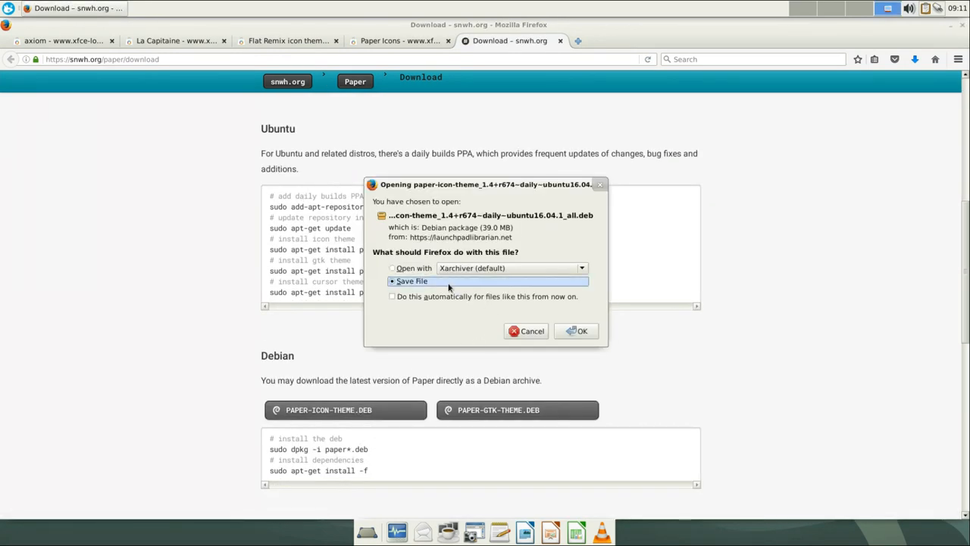
{"action": "left_click", "coordinate": [582, 330]}
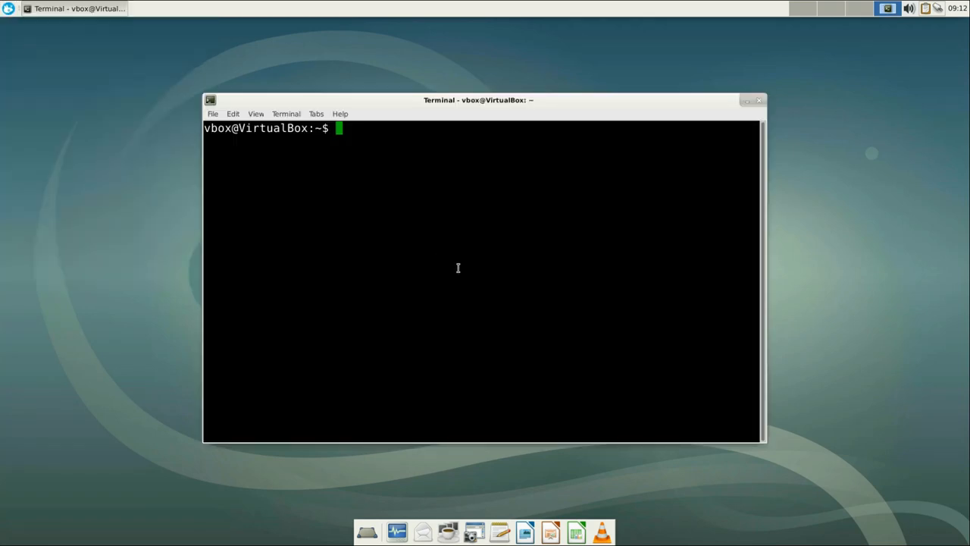
Run mkdir .icons .themes in the home directory.
{"action": "type", "text": "mkd"}
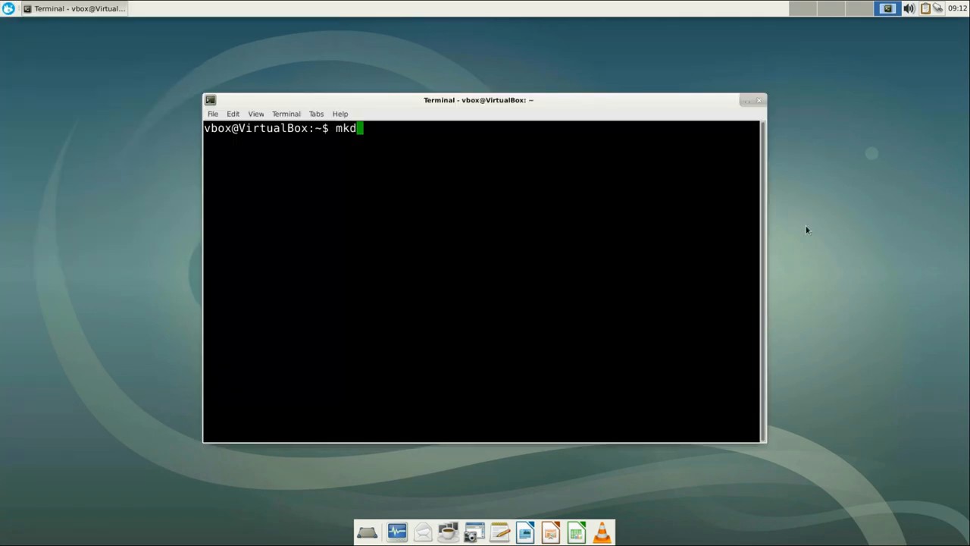
{"action": "type", "text": "ir .icons ."}
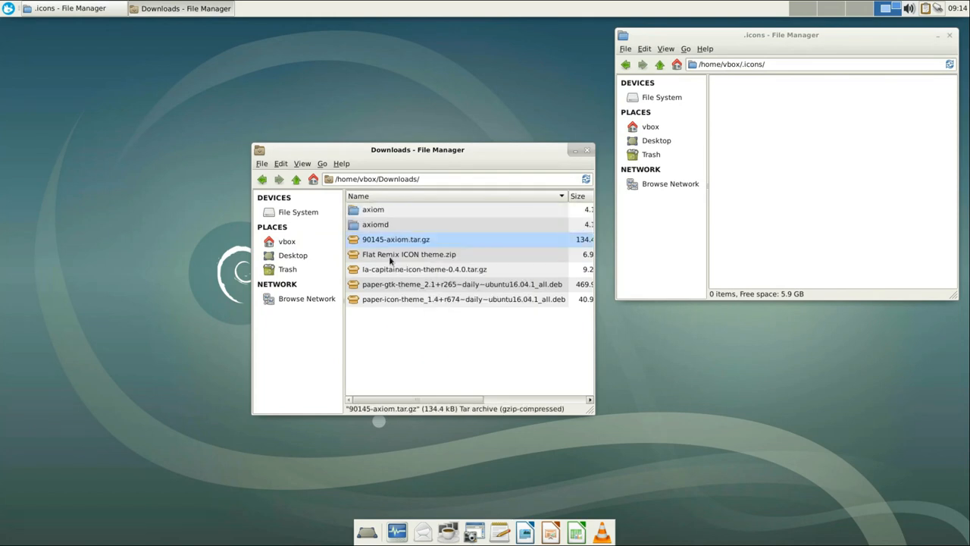
Move the axiom and axiomd folders into ~/.themes and open a terminal in Downloads.
{"action": "double_click", "coordinate": [409, 254]}
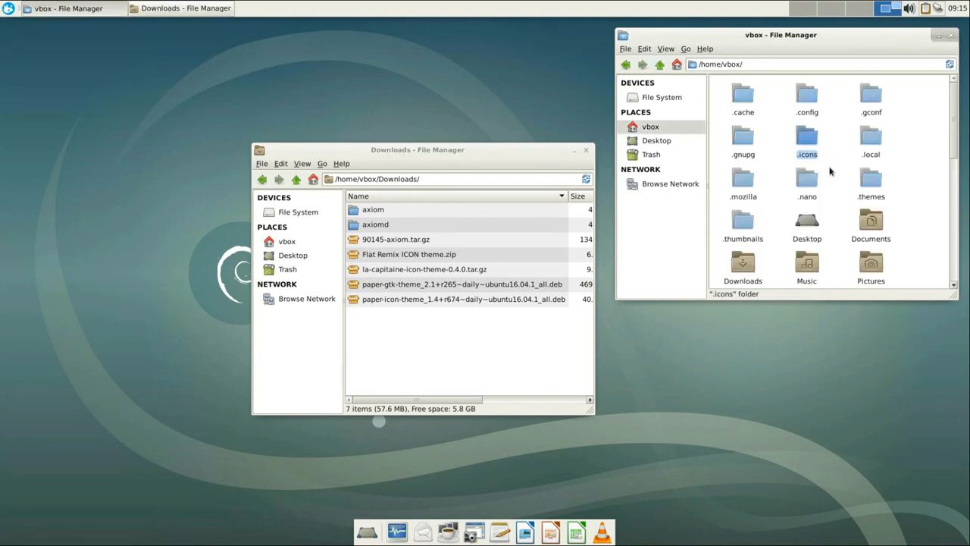
{"action": "double_click", "coordinate": [871, 182]}
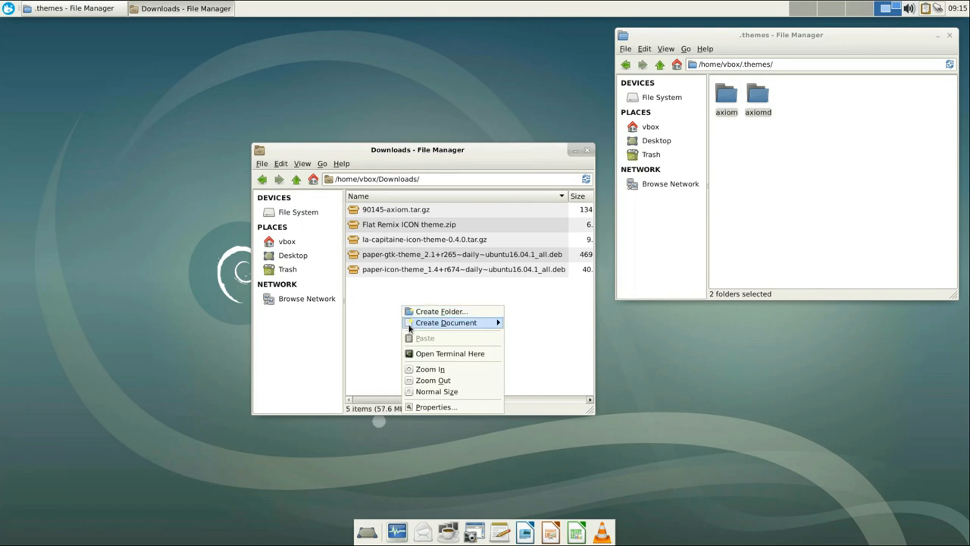
{"action": "left_click", "coordinate": [449, 353]}
{"action": "type", "text": "sudo"}
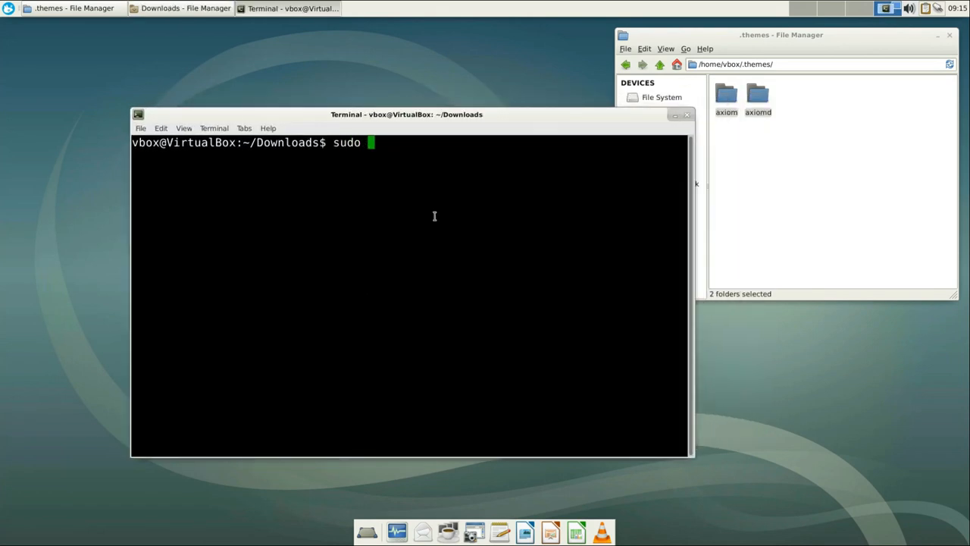
Run sudo dpkg -i paper-*.deb to install the Paper GTK and icon theme packages.
{"action": "type", "text": "dpkg -i paper-"}
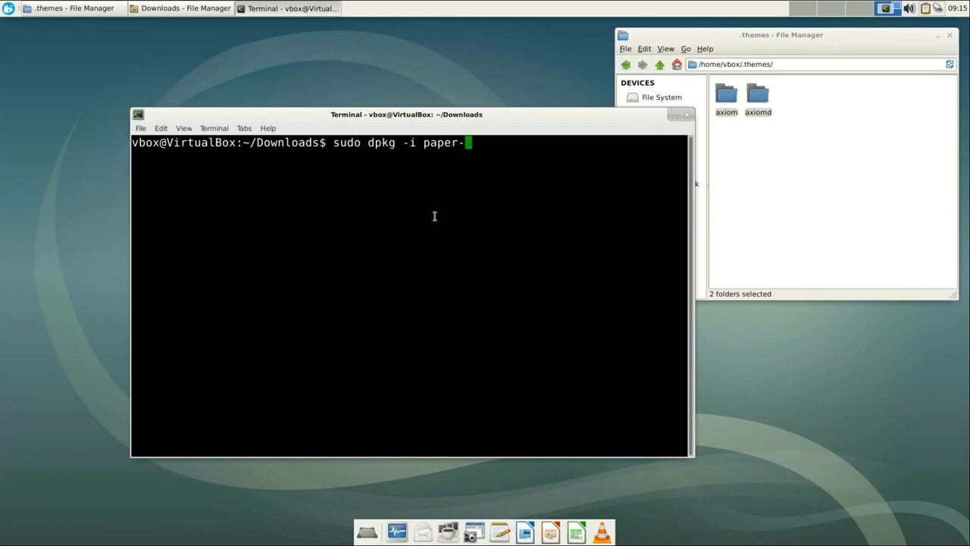
{"action": "key", "text": "Return"}
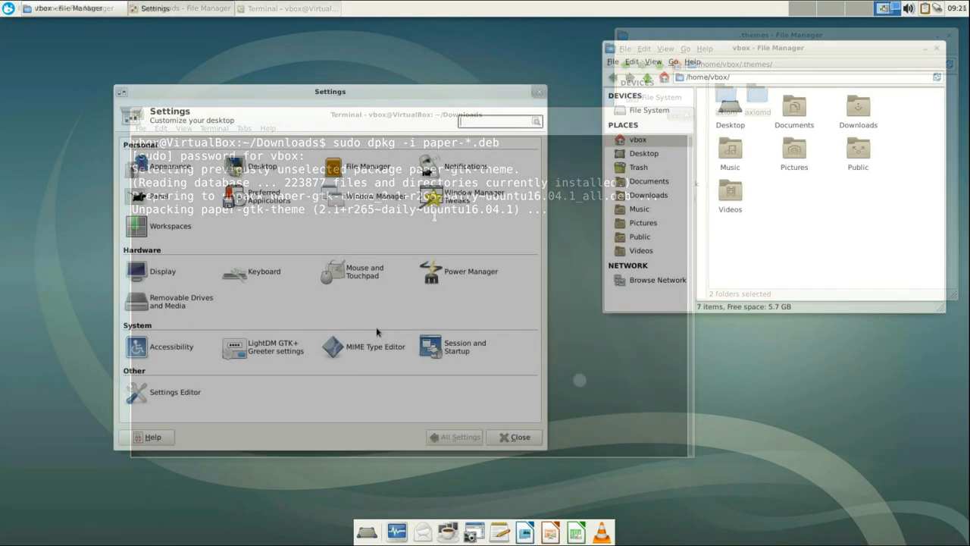
In Appearance settings, set the desktop style to Arc-Dark.
{"action": "left_click", "coordinate": [170, 165]}
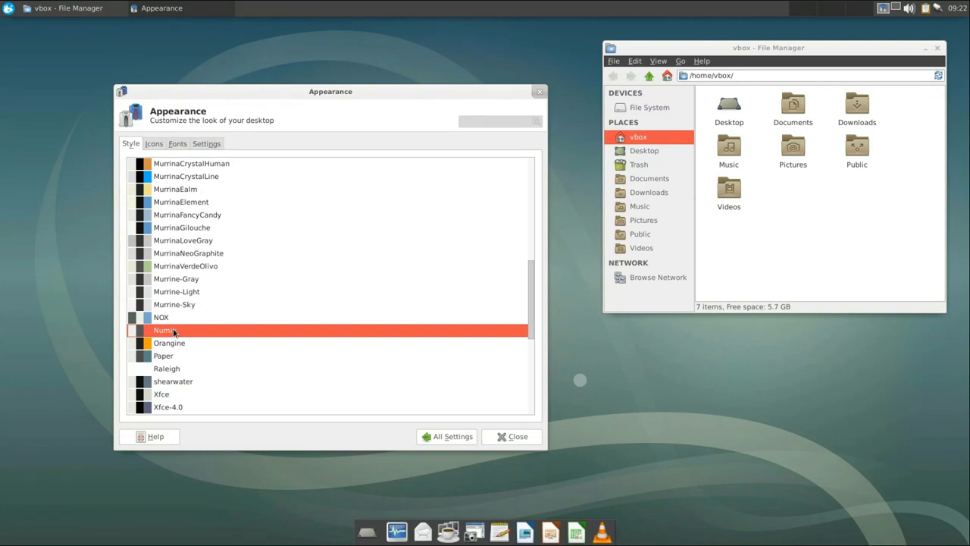
{"action": "left_click", "coordinate": [163, 331]}
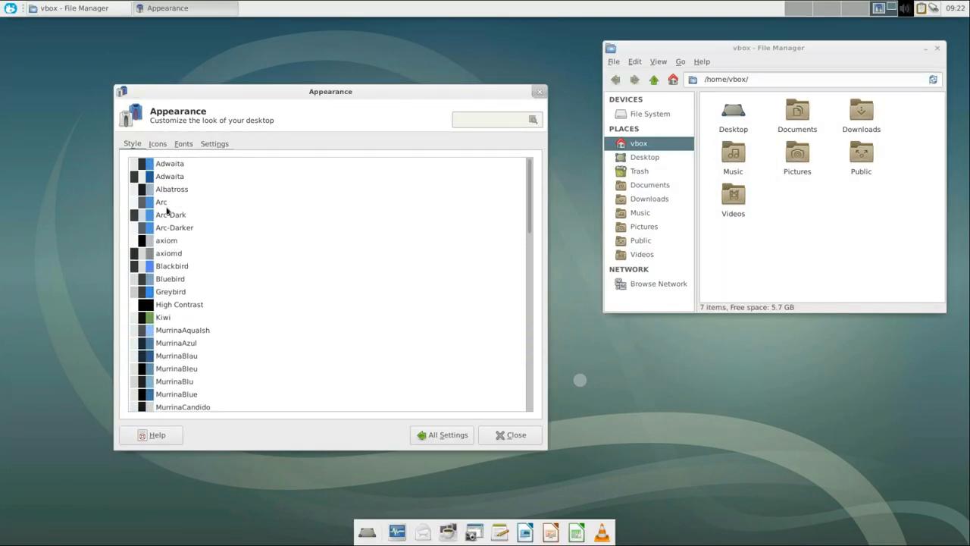
{"action": "left_click", "coordinate": [161, 201]}
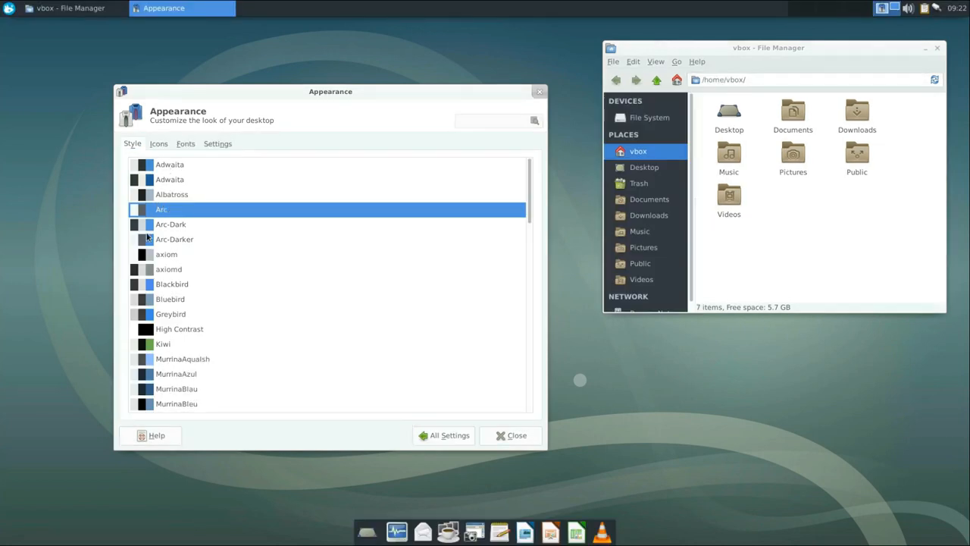
{"action": "left_click", "coordinate": [157, 142]}
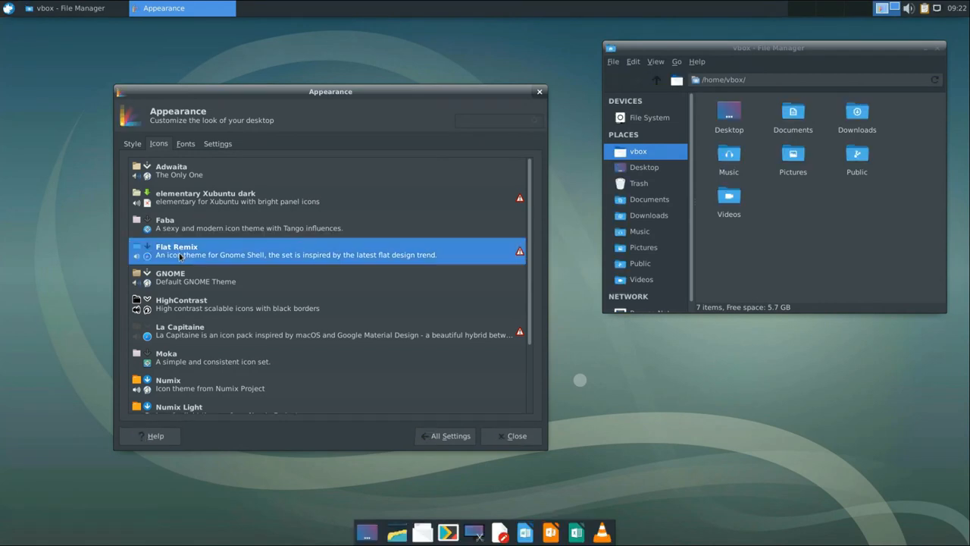
Set the icon theme to Paper and return to All Settings.
{"action": "left_click", "coordinate": [179, 331]}
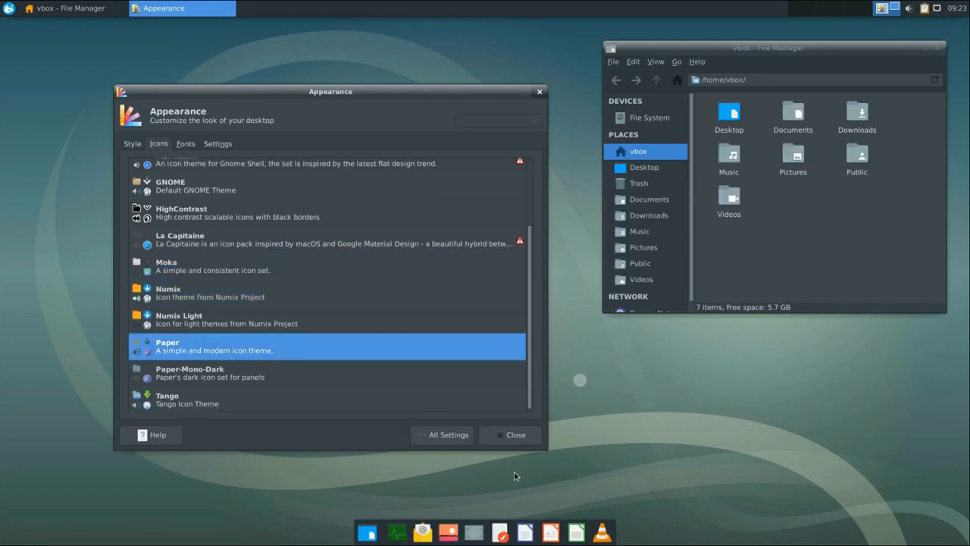
{"action": "left_click", "coordinate": [449, 434]}
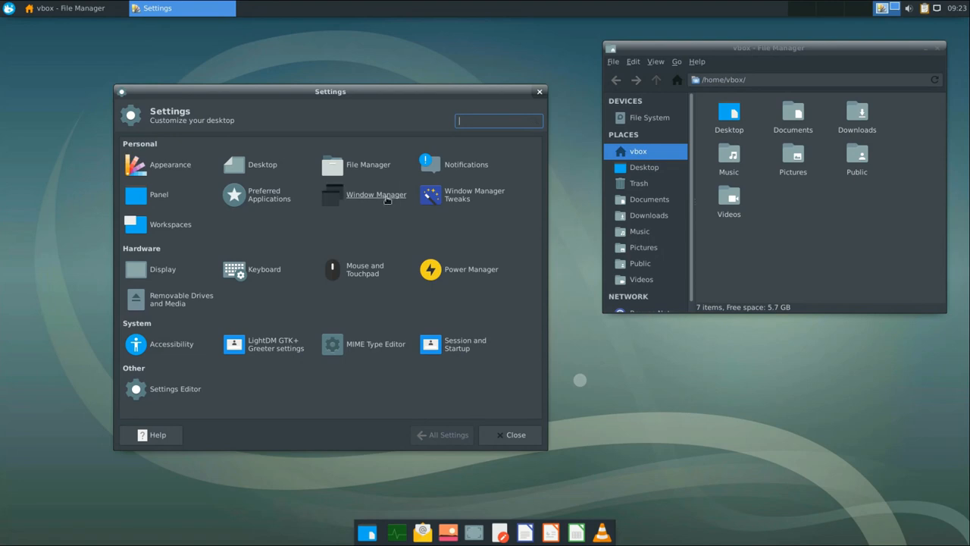
Set the Window Manager border theme to Arc-Dark and return to All Settings.
{"action": "left_click", "coordinate": [376, 194]}
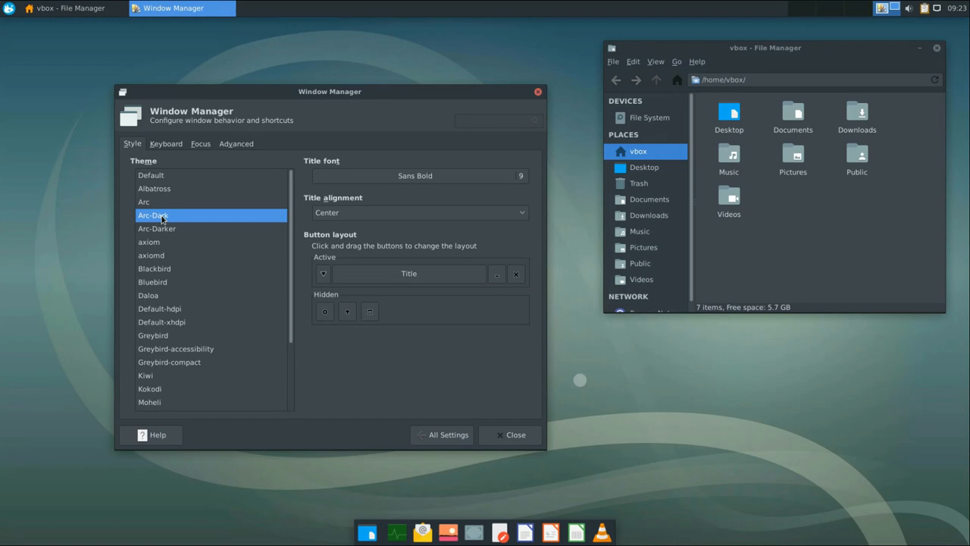
{"action": "left_click", "coordinate": [442, 434]}
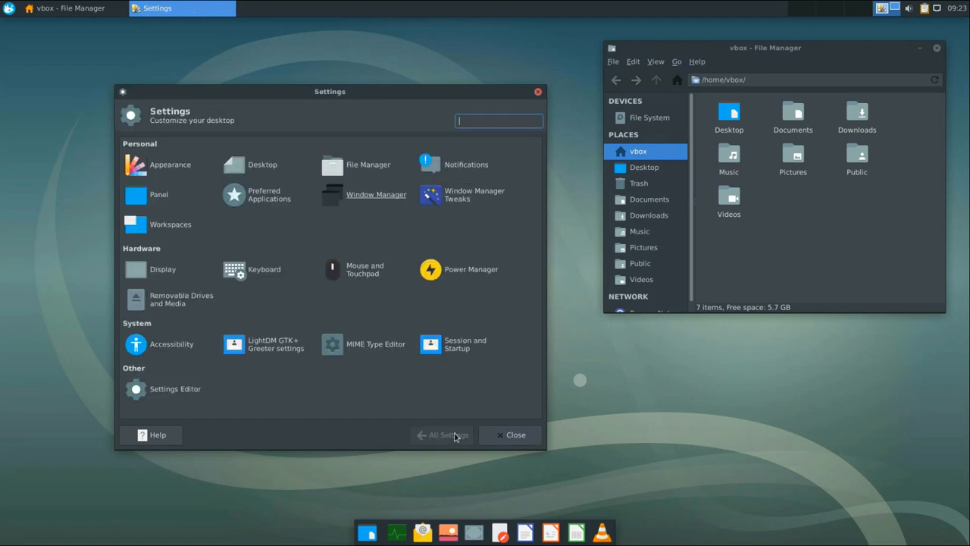
Authenticate into LightDM GTK+ Greeter settings, set Arc-Dark theme with Paper icons and enter 'debian' as default user image.
{"action": "left_click", "coordinate": [273, 342]}
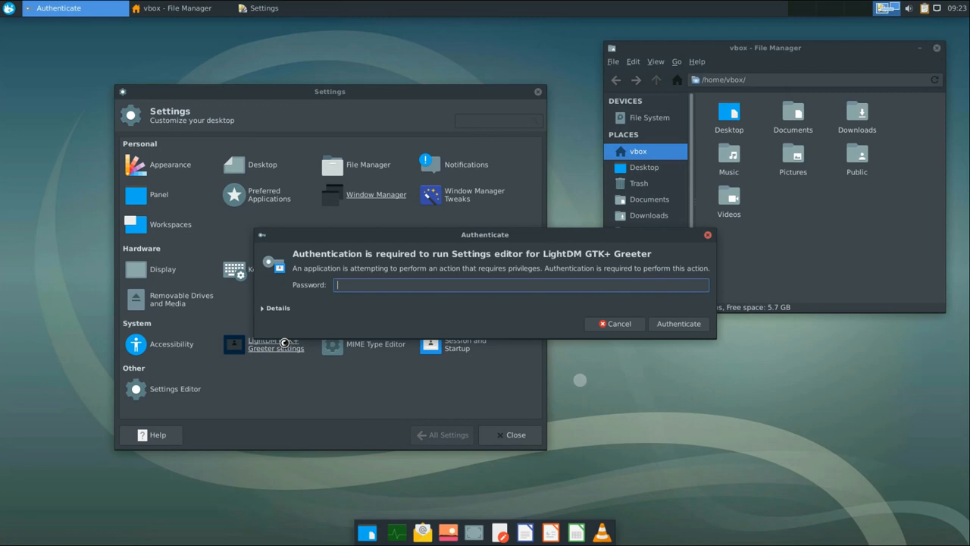
{"action": "left_click", "coordinate": [679, 324]}
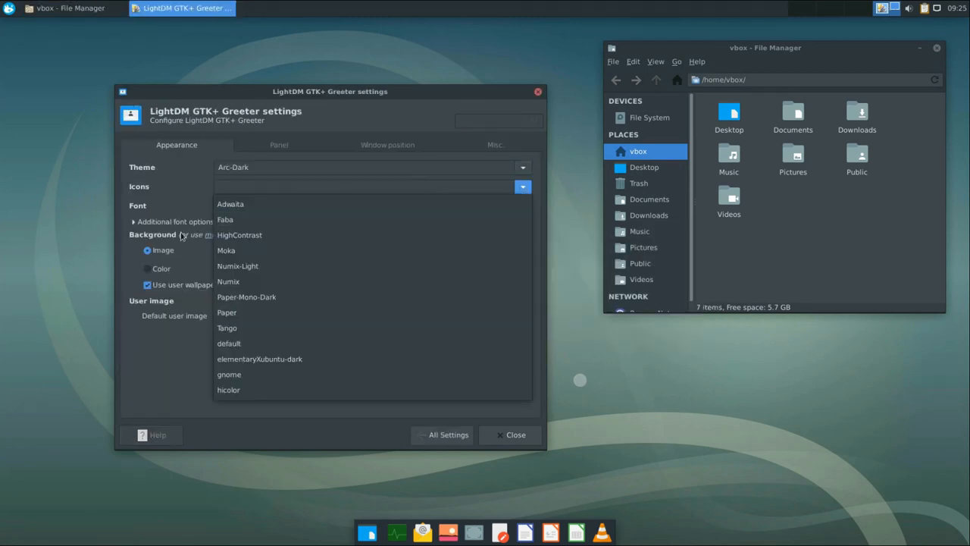
{"action": "left_click", "coordinate": [226, 312]}
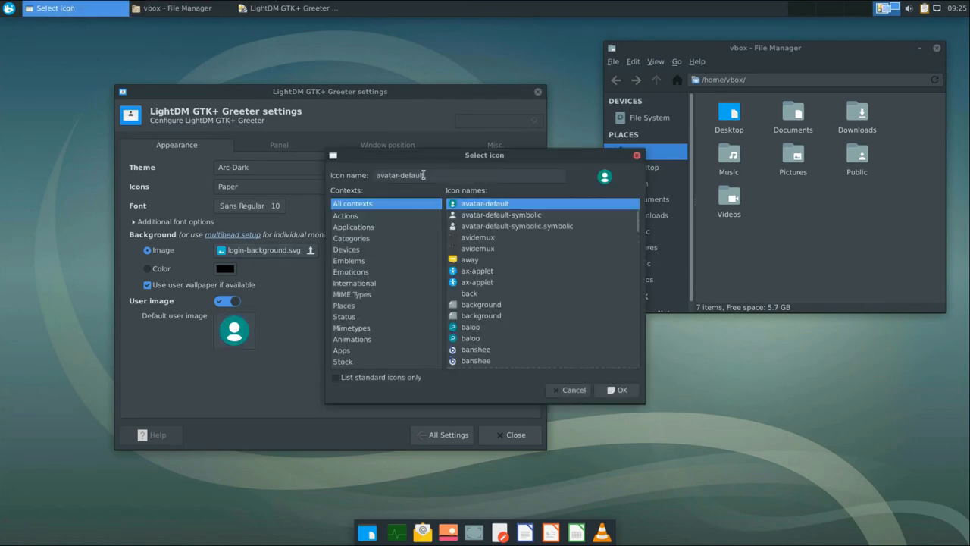
{"action": "type", "text": "debian"}
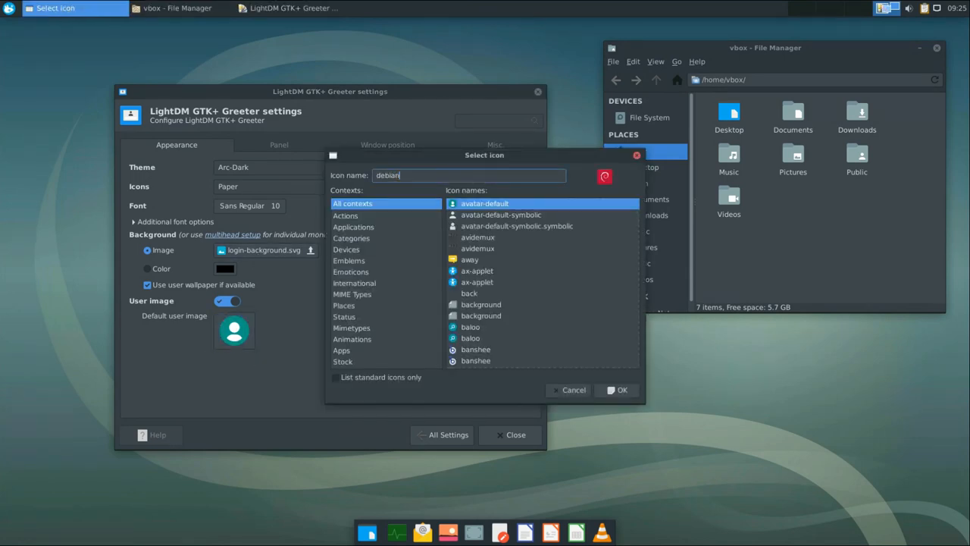